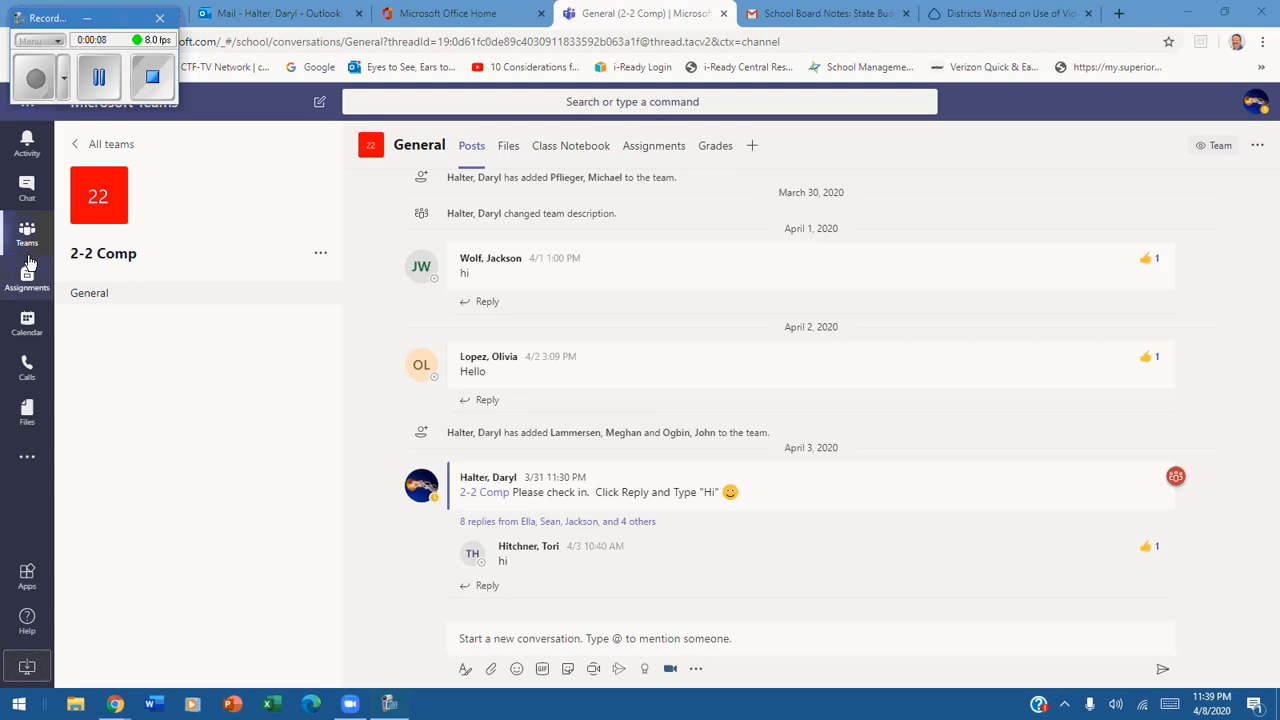
mouse_move(98, 195)
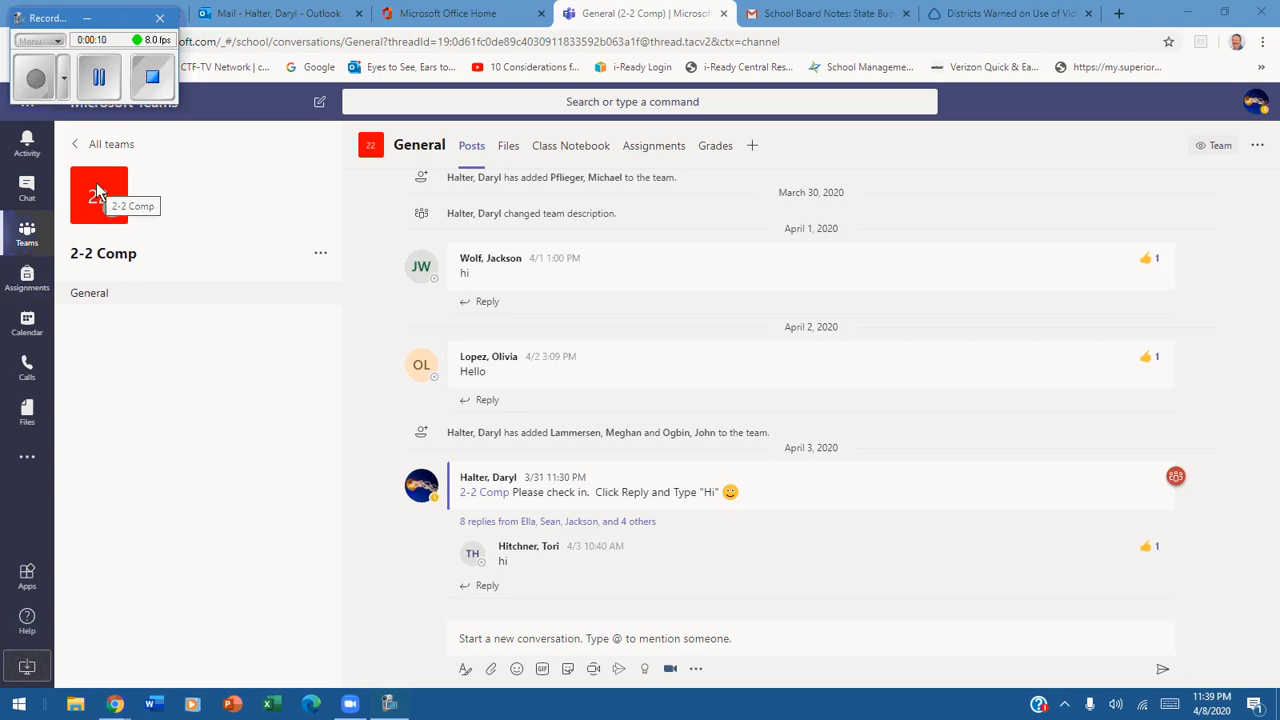
mouse_move(320, 253)
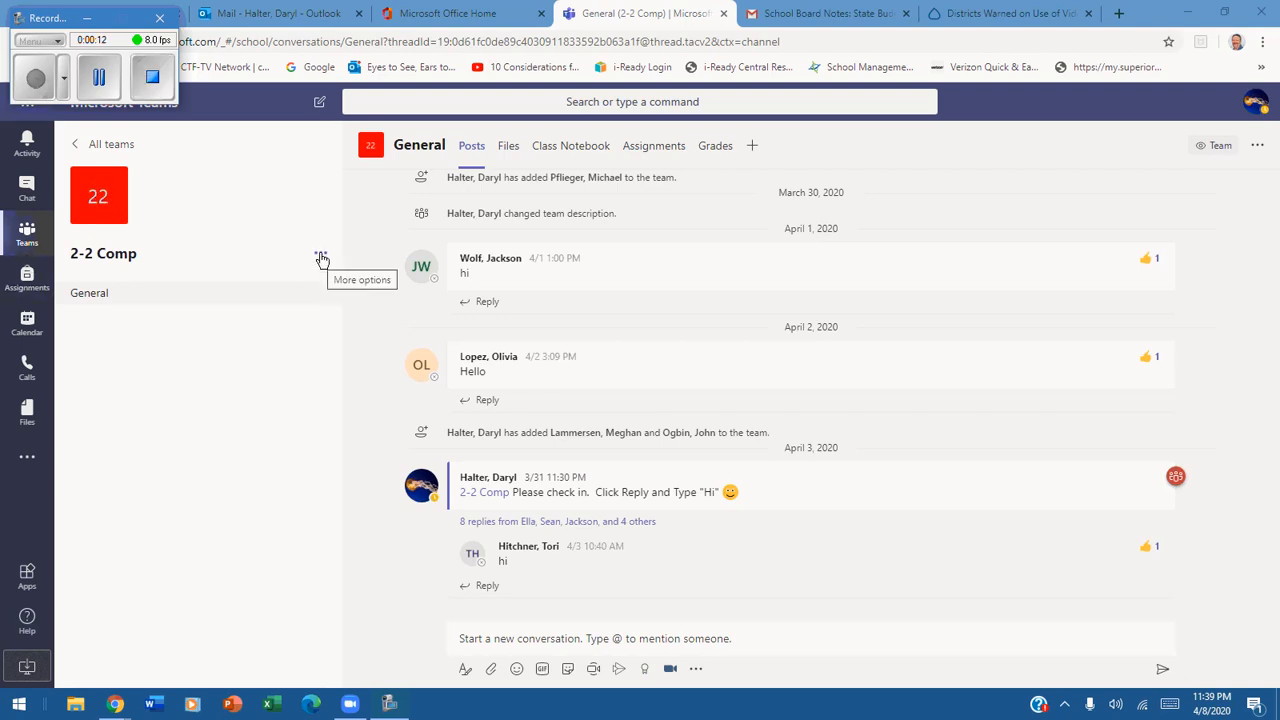
Step: Open the More options menu beside the 2-2 Comp team name
left_click(320, 252)
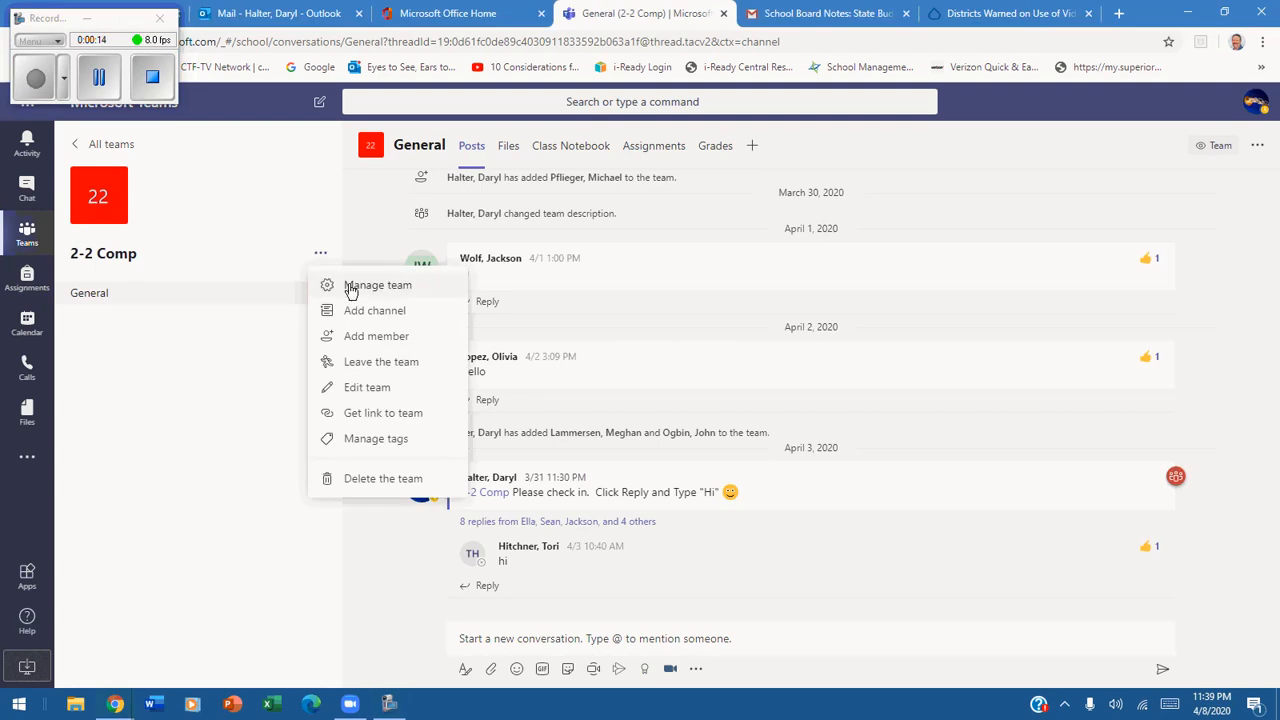
Step: Choose Manage team for 2-2 Comp and view its Apps tab
left_click(378, 285)
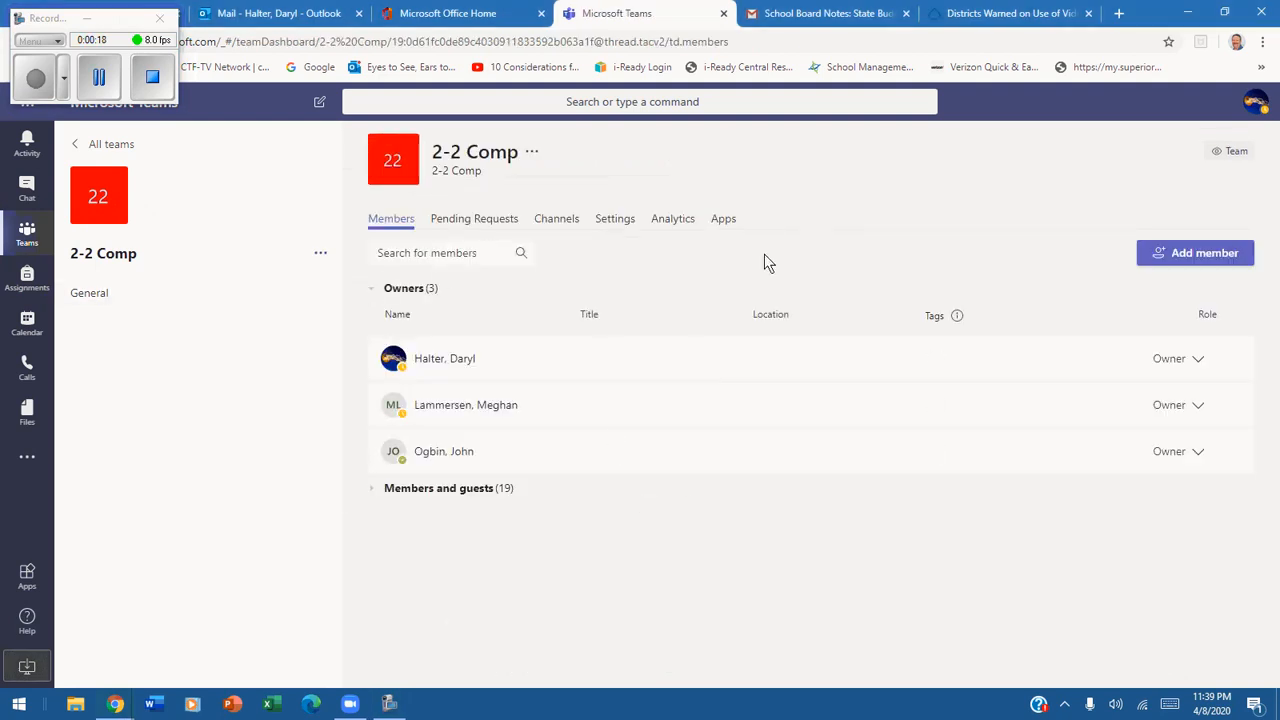
left_click(722, 218)
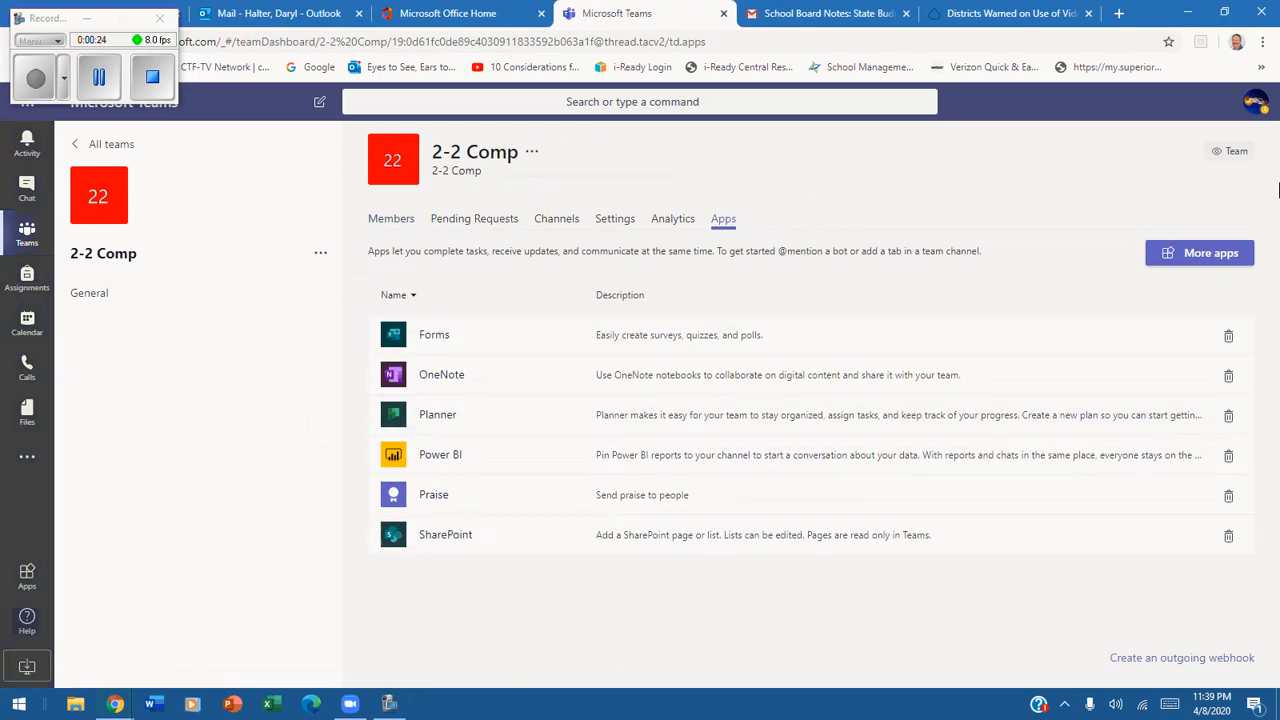
mouse_move(1199, 252)
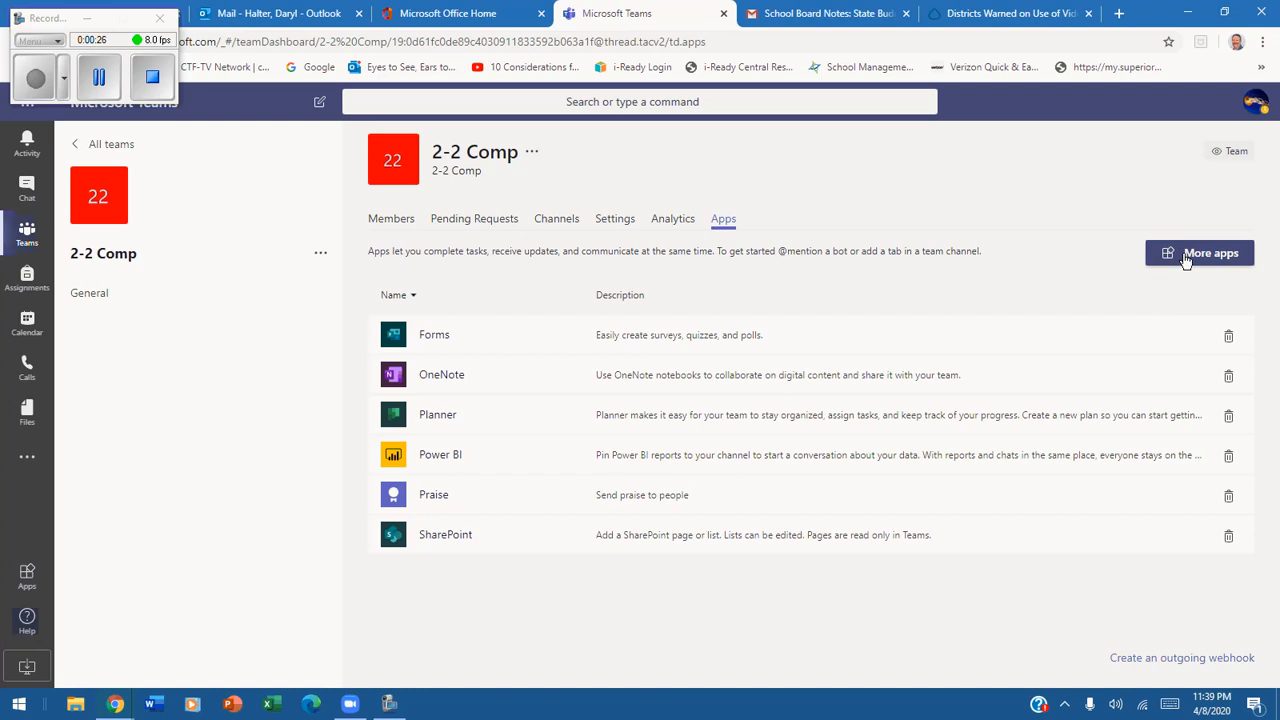
Step: Search the app catalogue for 'zoom' and open the Zoom app's details
left_click(1199, 252)
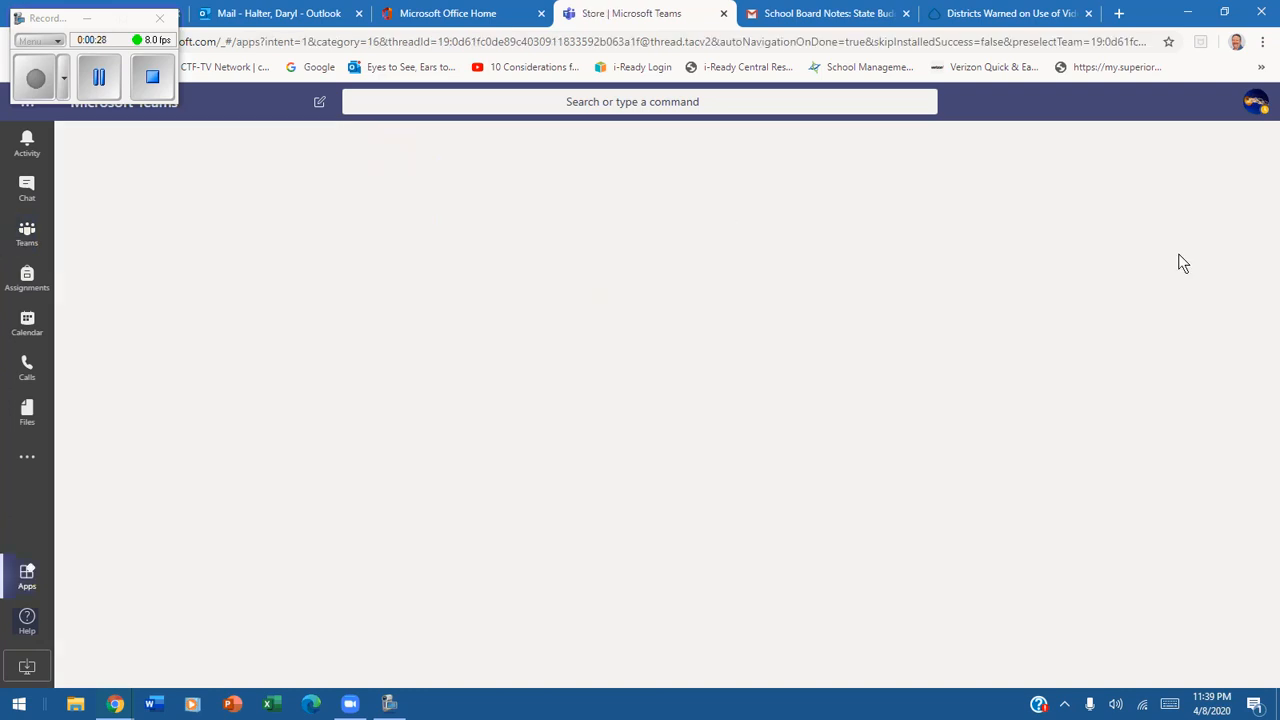
left_click(27, 575)
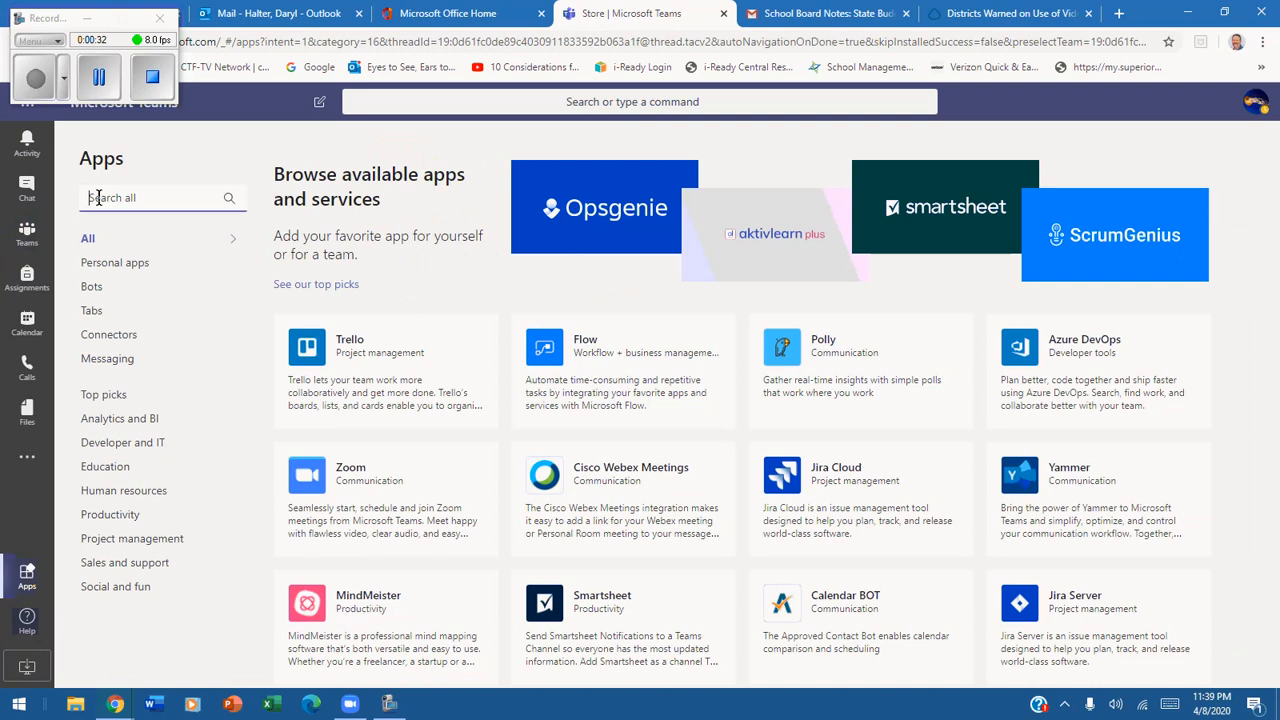
type("zoom")
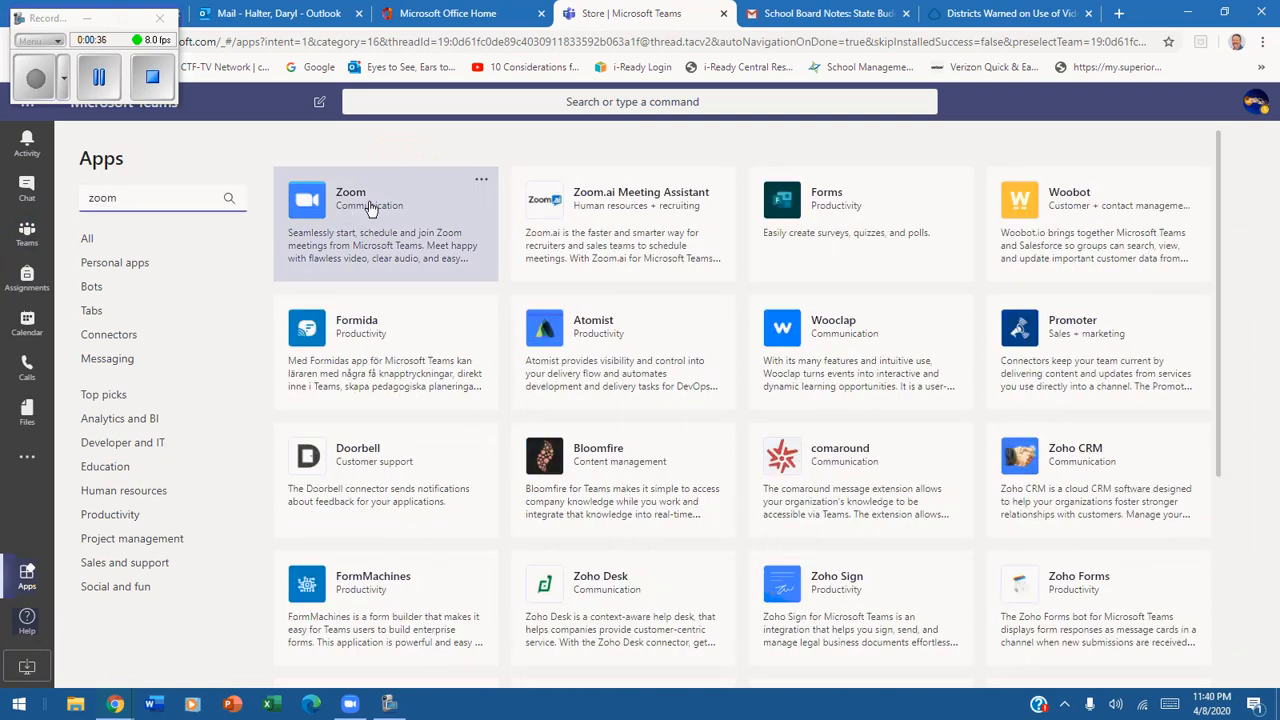
left_click(385, 220)
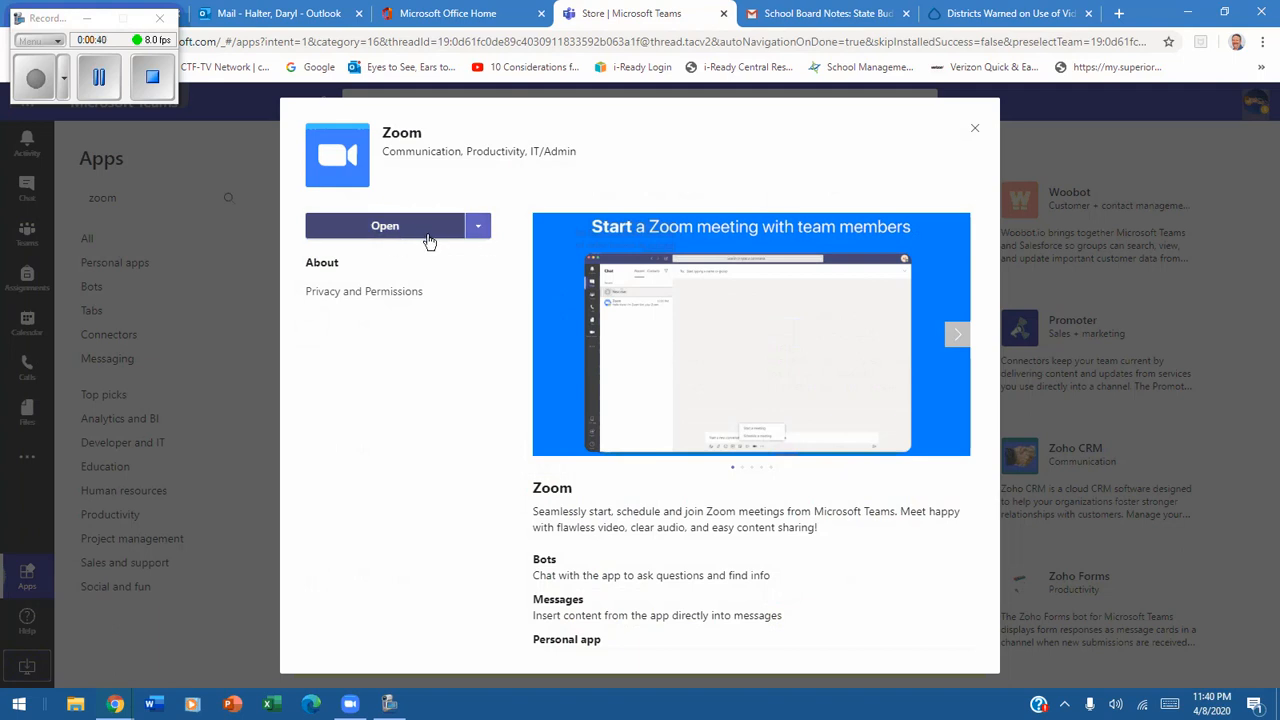
mouse_move(385, 230)
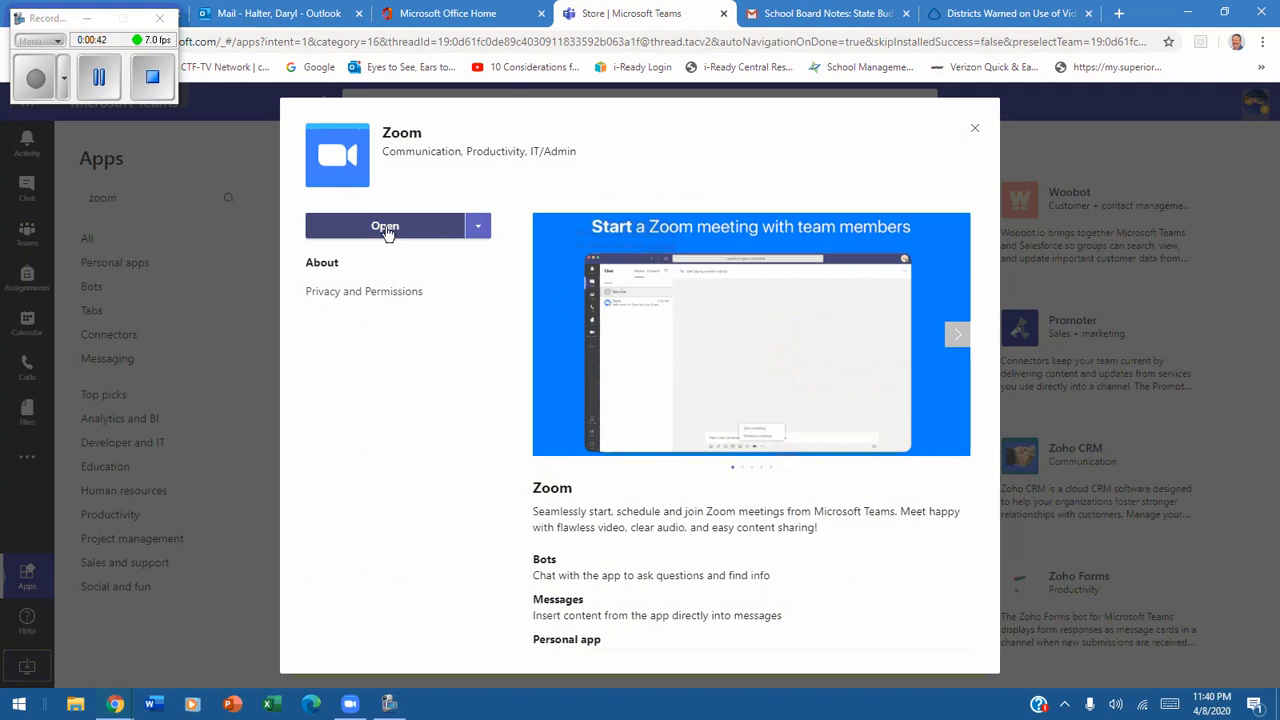
Step: Pick Add to a team from the dropdown beside Open for Zoom
left_click(477, 225)
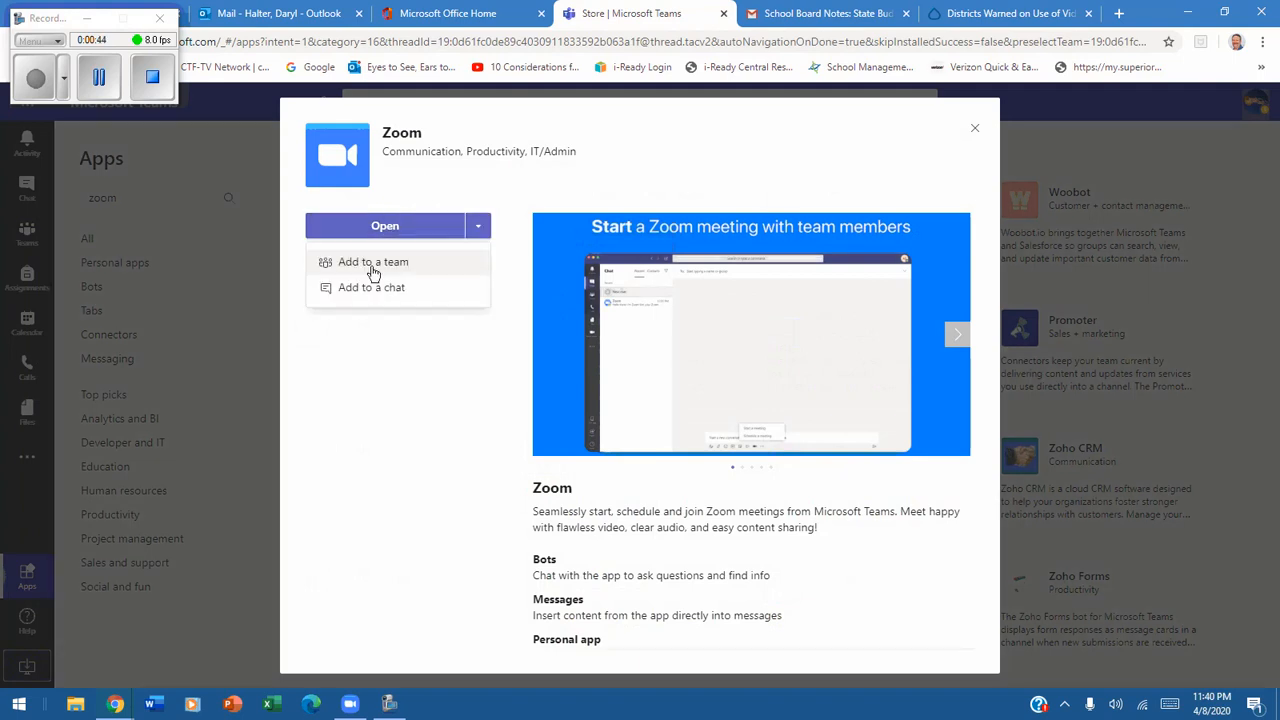
left_click(373, 261)
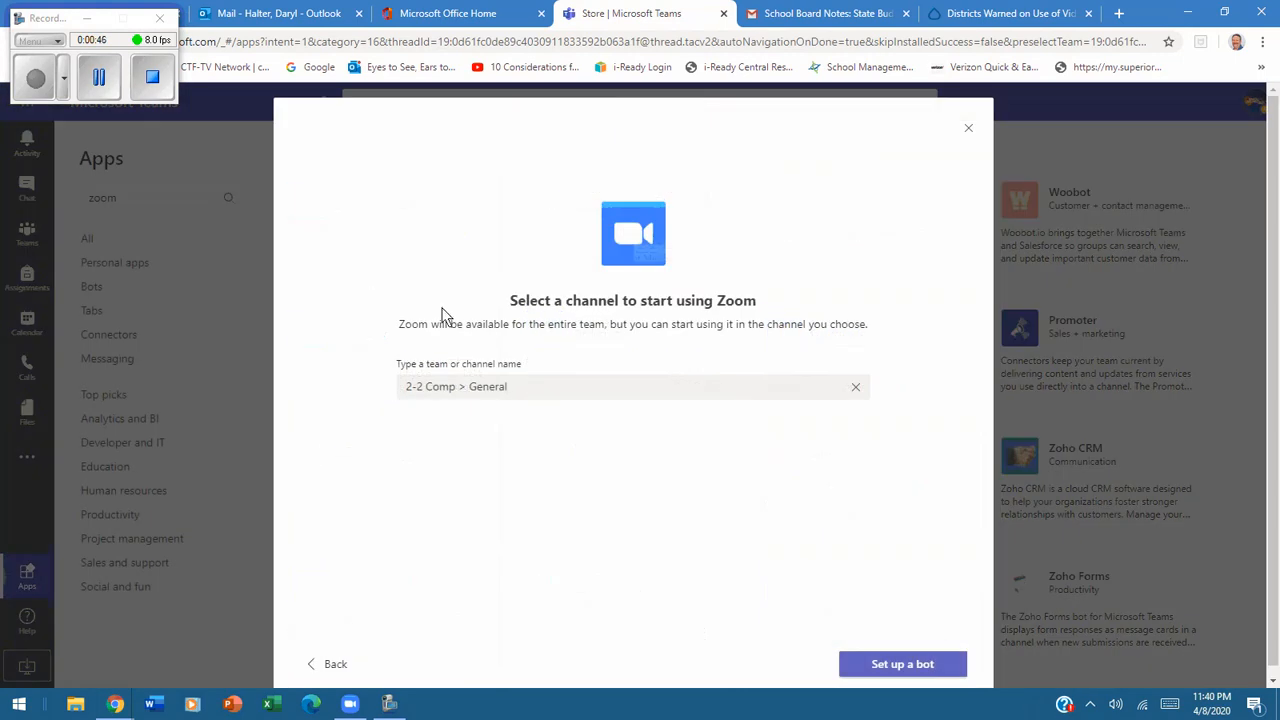
mouse_move(540, 367)
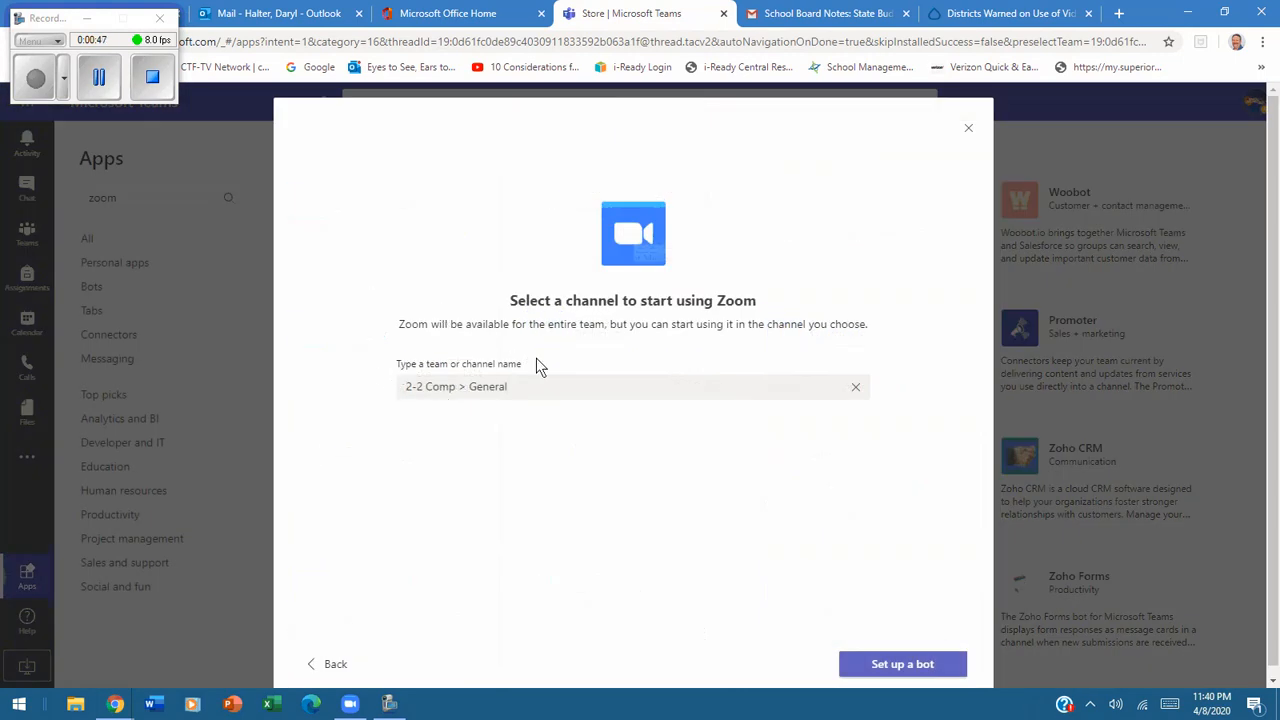
mouse_move(473, 420)
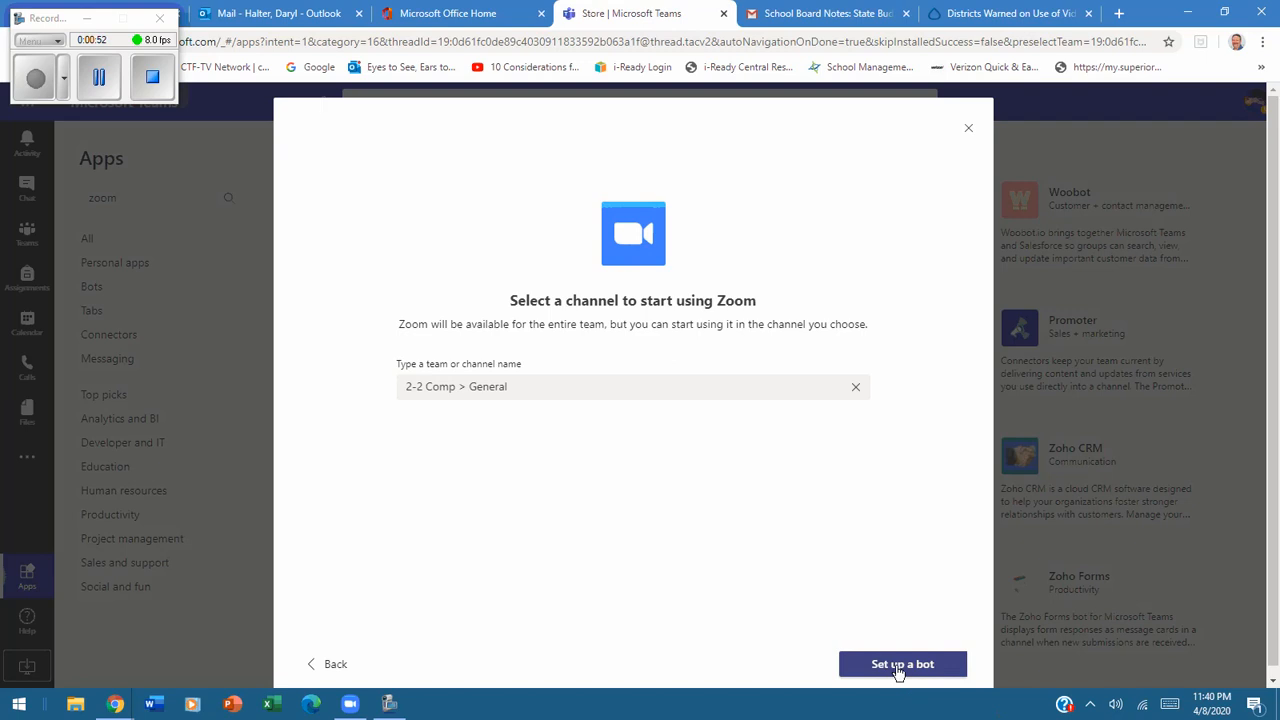
Step: Confirm Set up a bot to install Zoom into 2-2 Comp > General
left_click(902, 663)
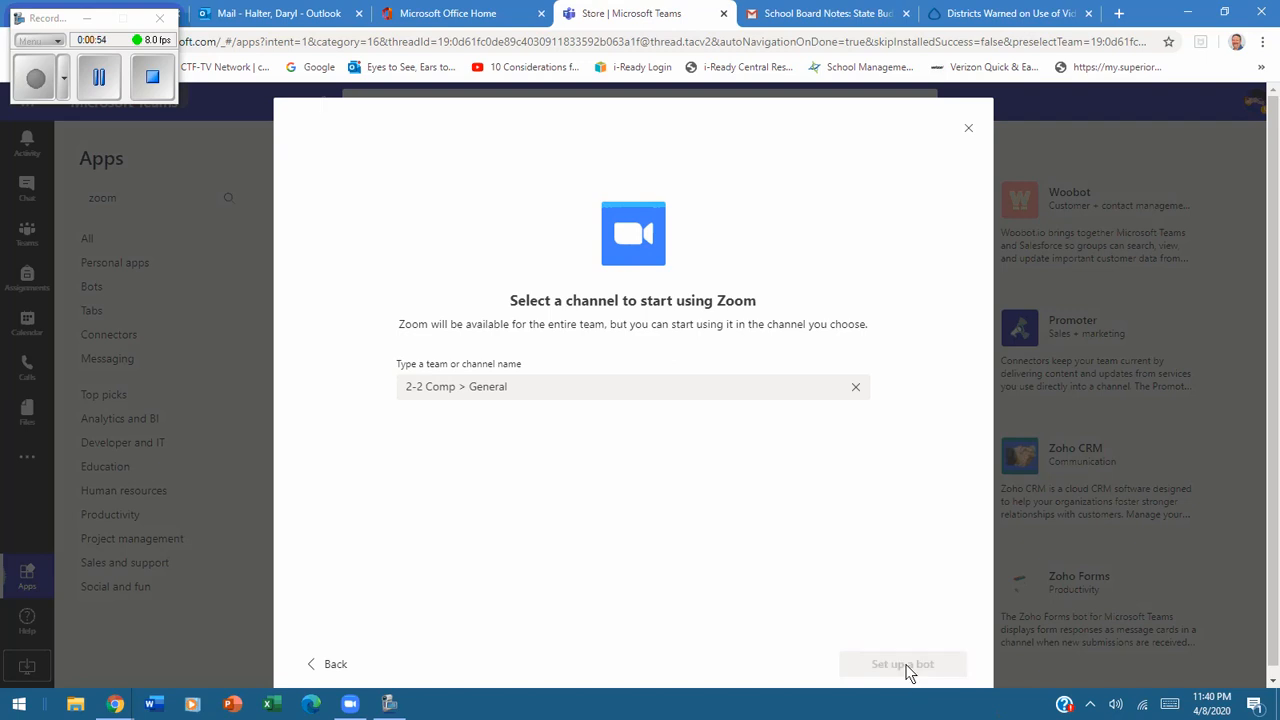
left_click(902, 663)
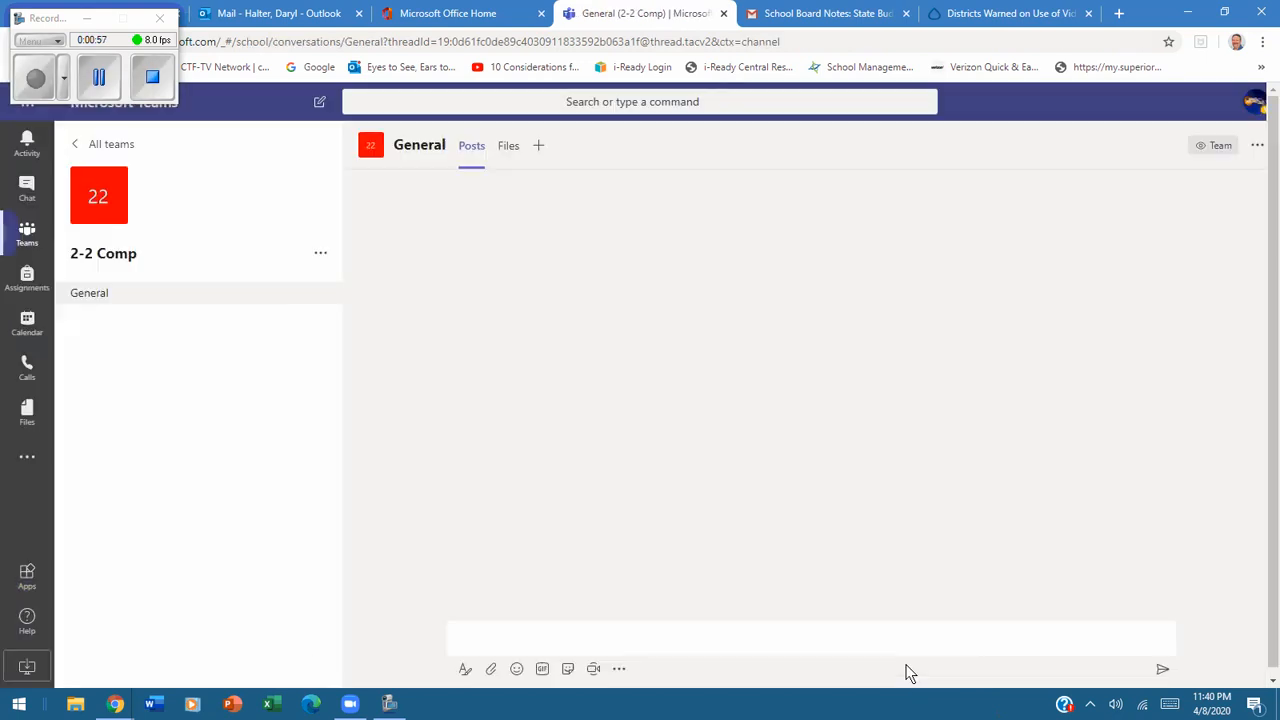
Step: Type 'Zoom' and use the compose-bar Zoom icon to show Start and Schedule meeting options
type("Zoom")
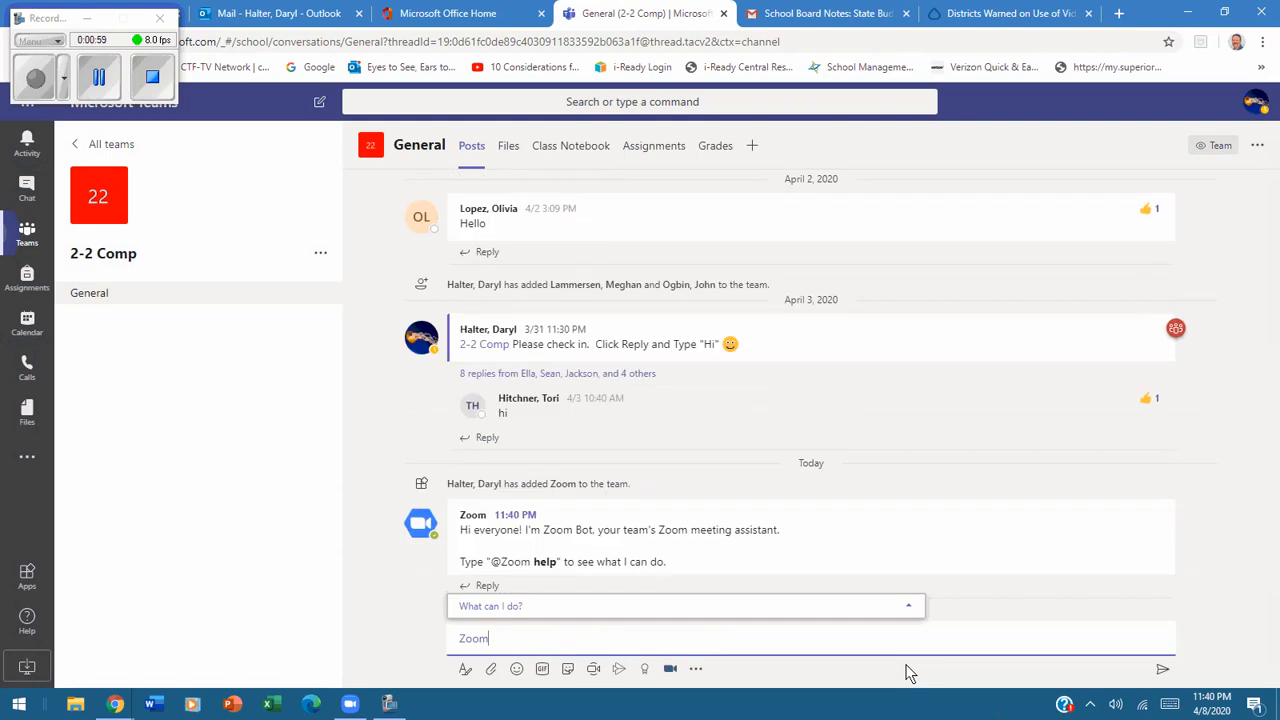
mouse_move(640, 523)
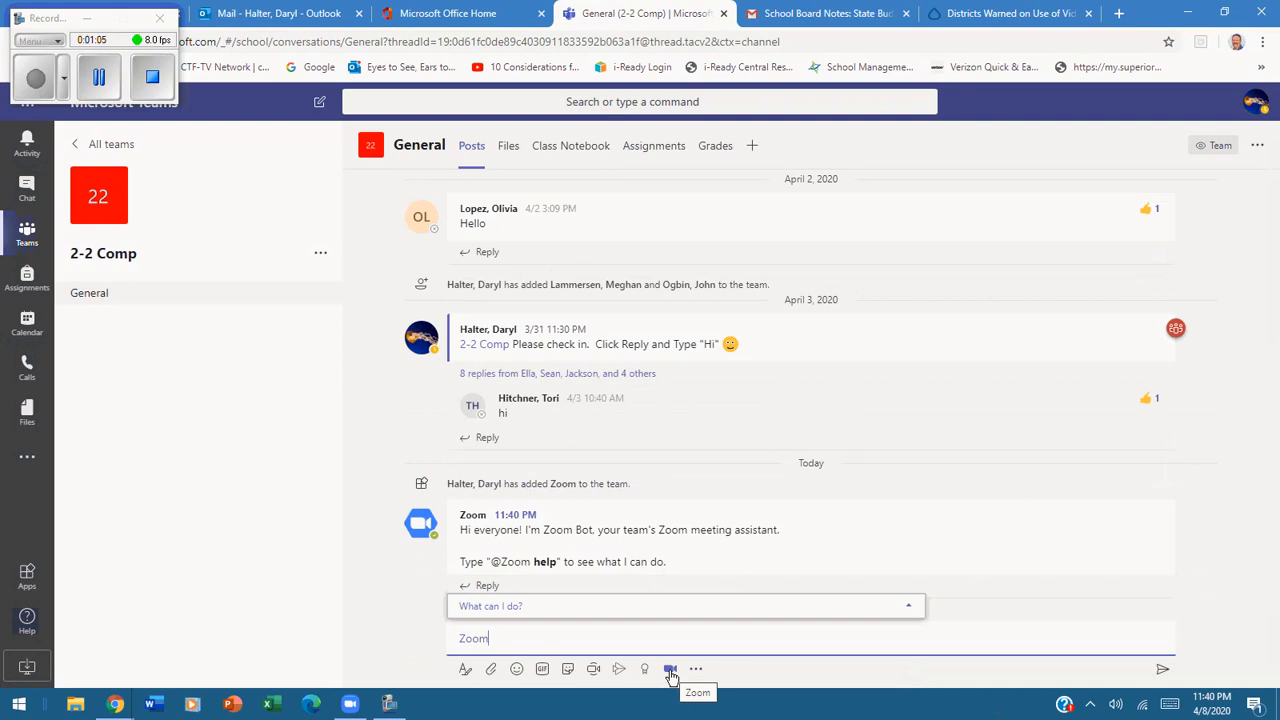
left_click(670, 669)
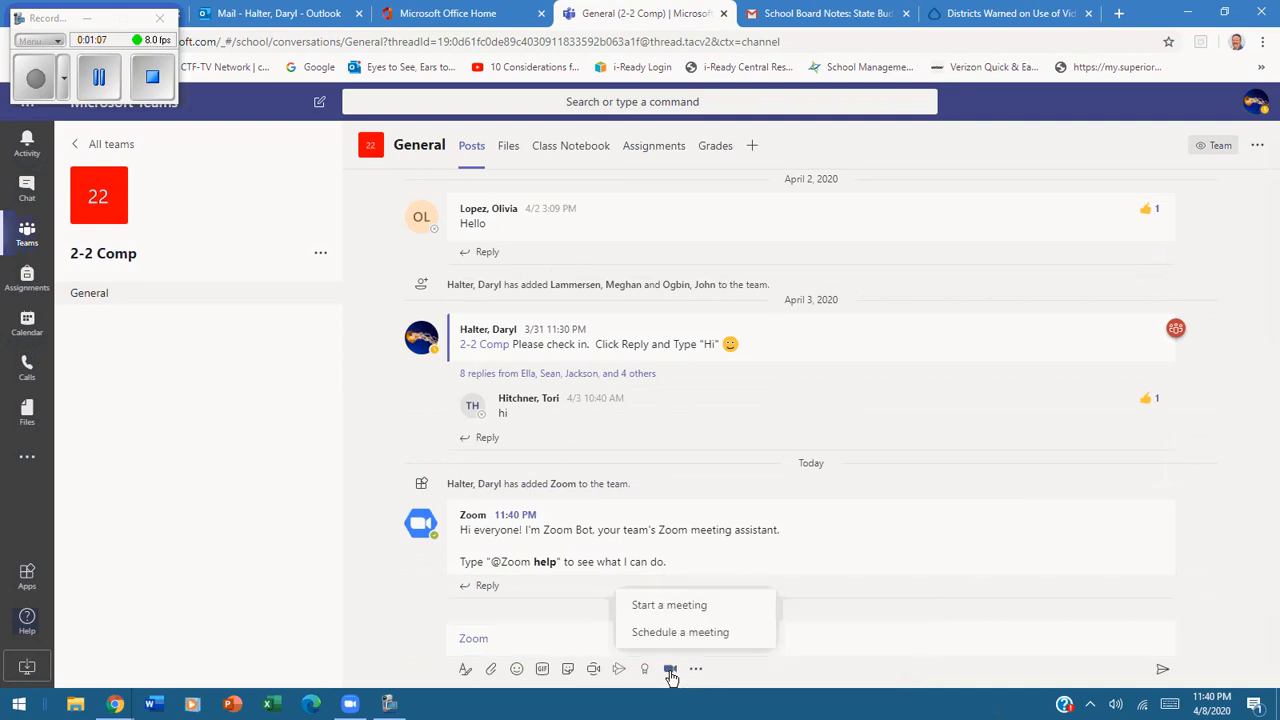
mouse_move(685, 632)
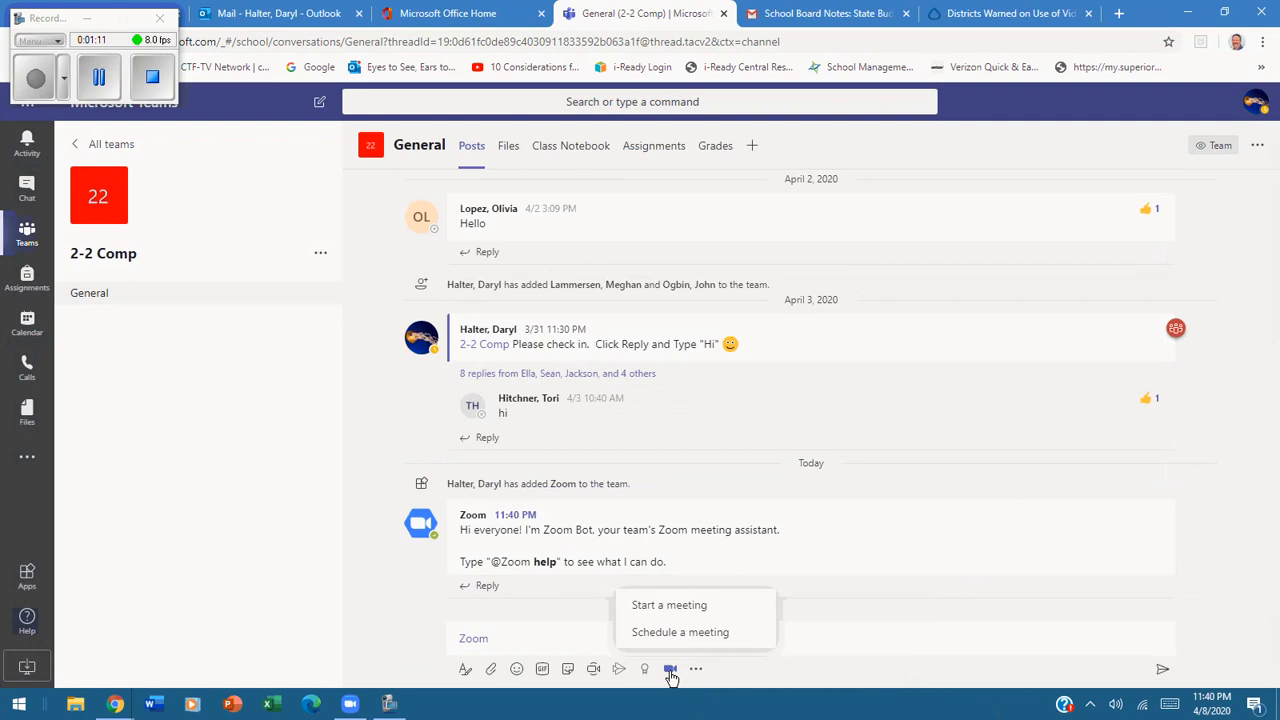
mouse_move(670, 669)
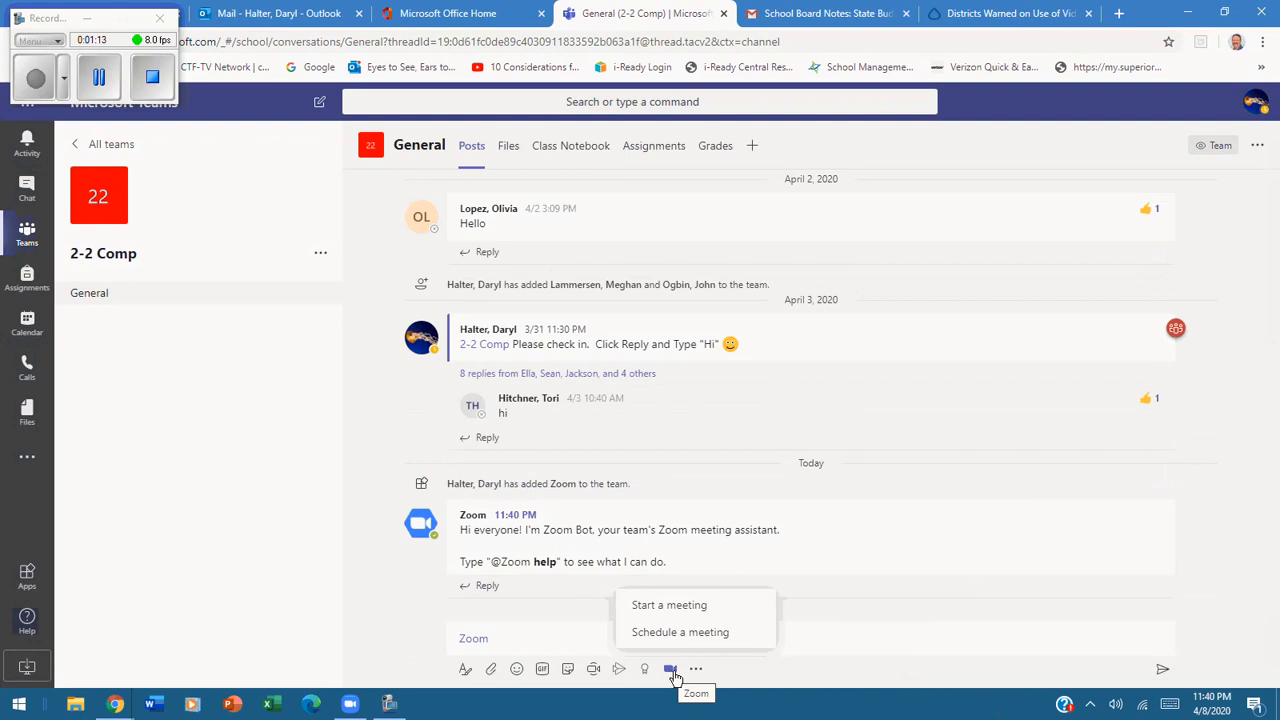
mouse_move(671, 669)
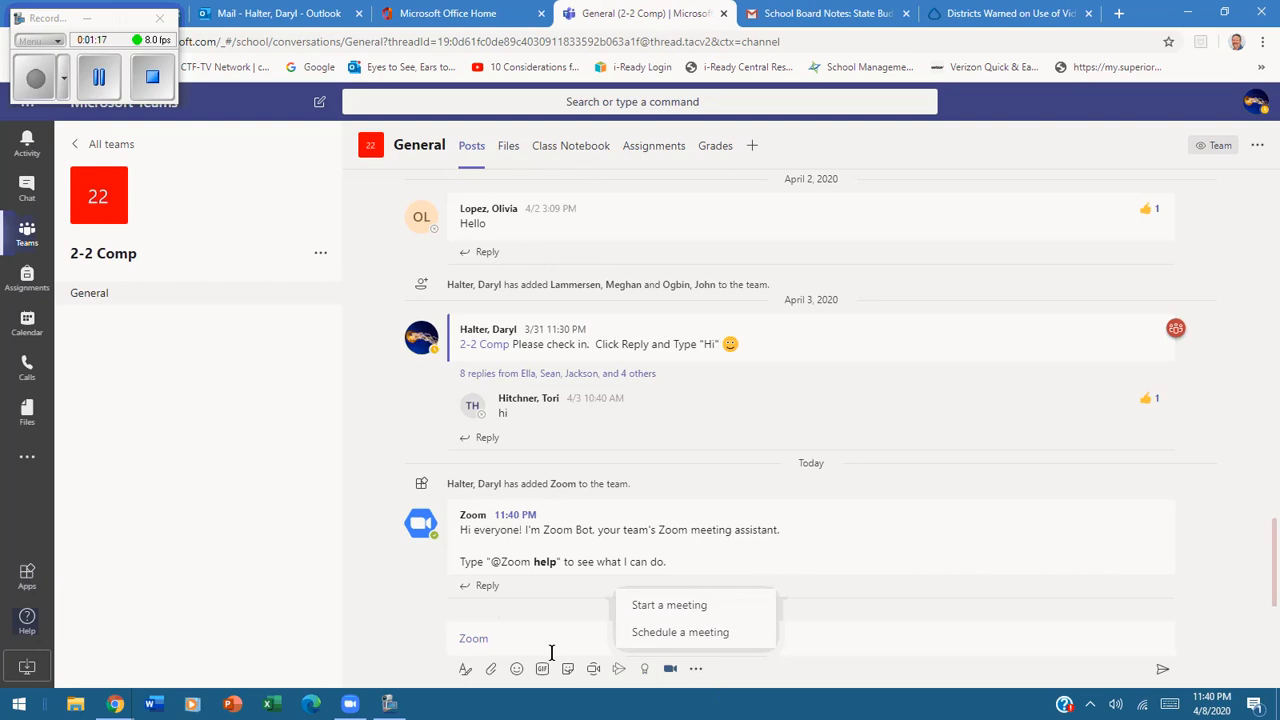
mouse_move(670, 669)
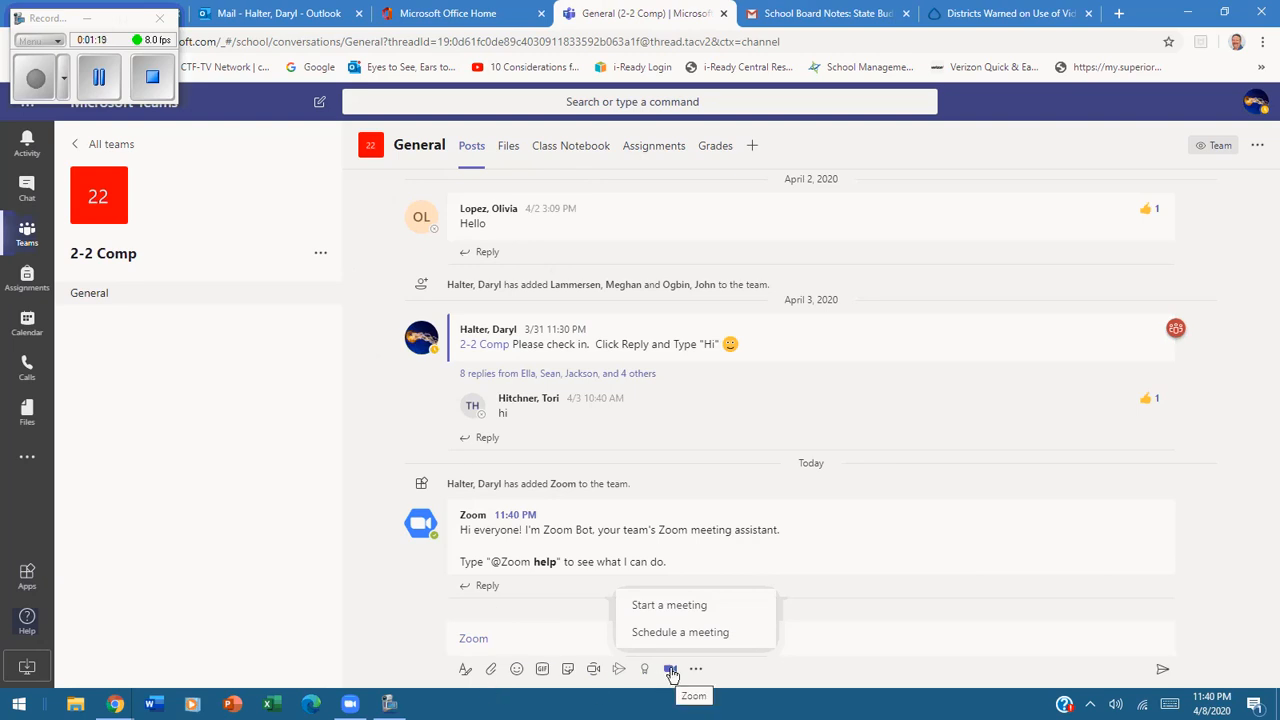